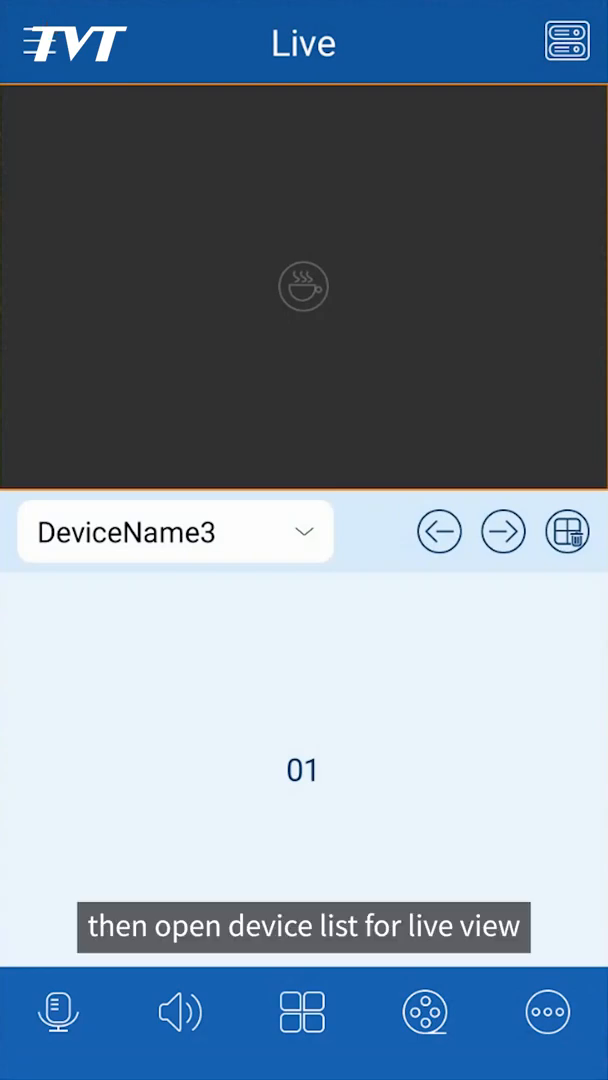
Step: Start live view on DeviceName4 and switch to the 1-window layout showing channel 04
click(438, 532)
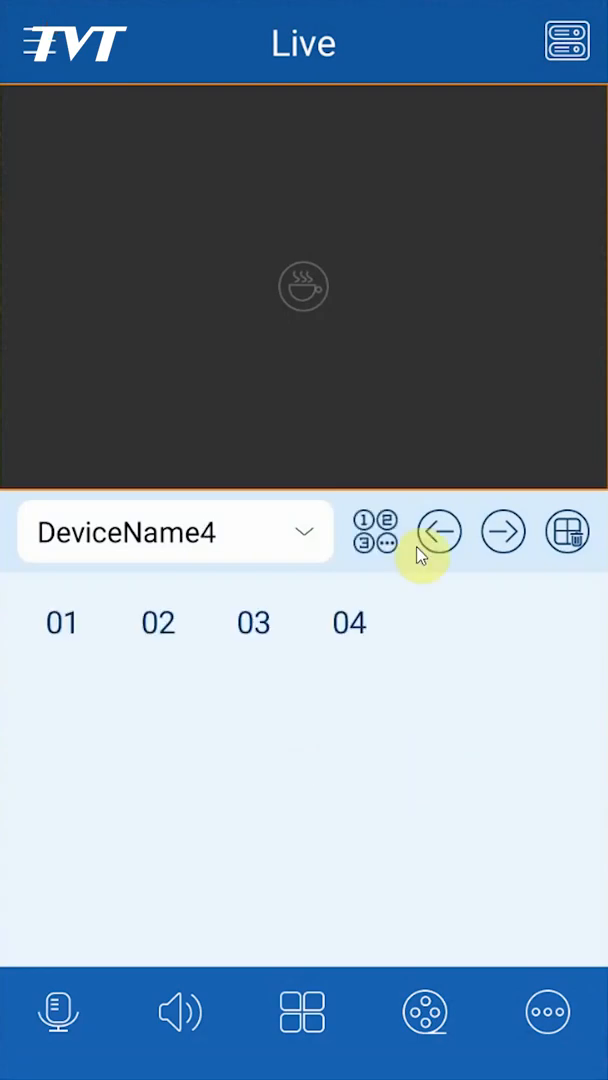
click(566, 44)
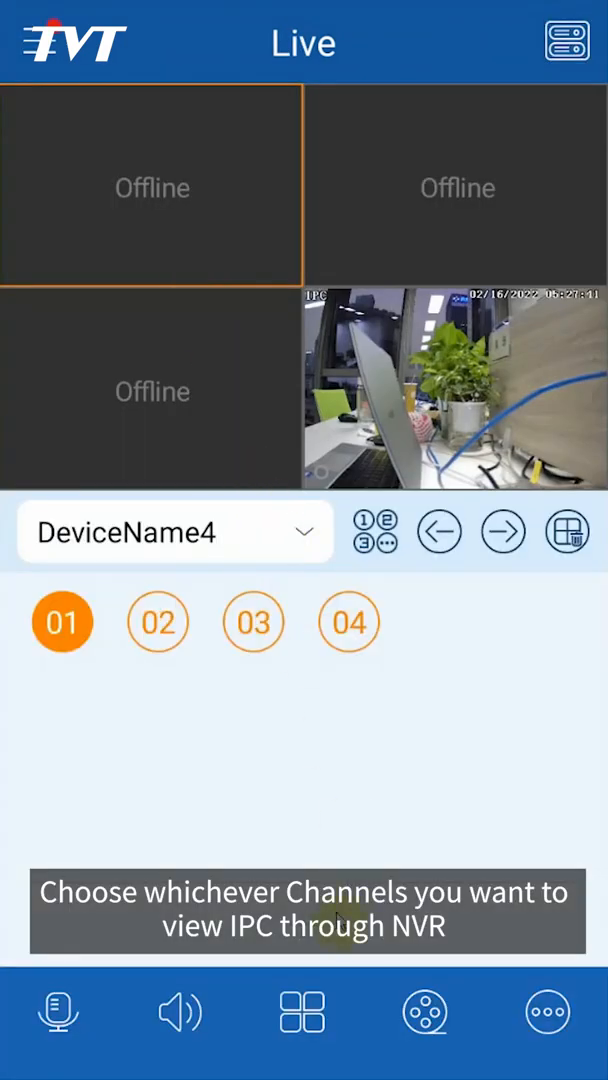
click(302, 1012)
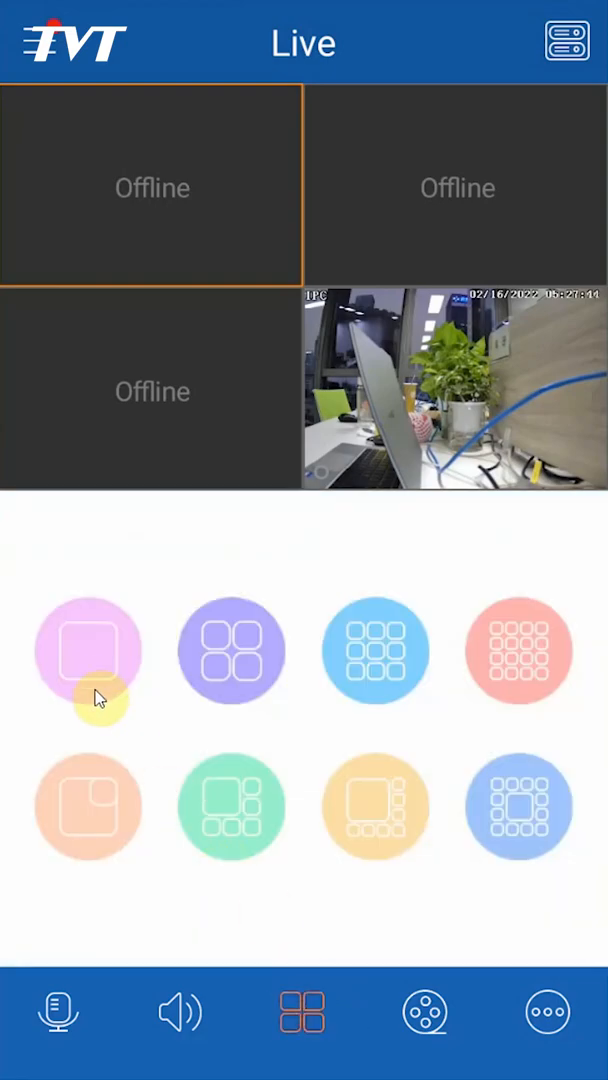
click(88, 650)
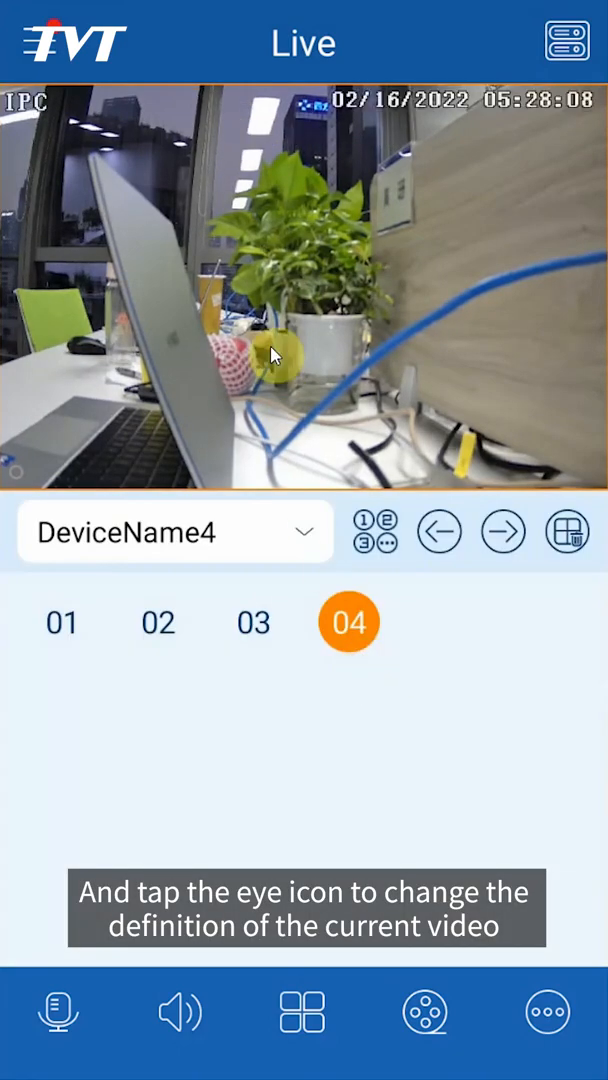
Step: Bring up the image adjustment panel and browse Color, Video Adjusting and Image Setting
click(232, 124)
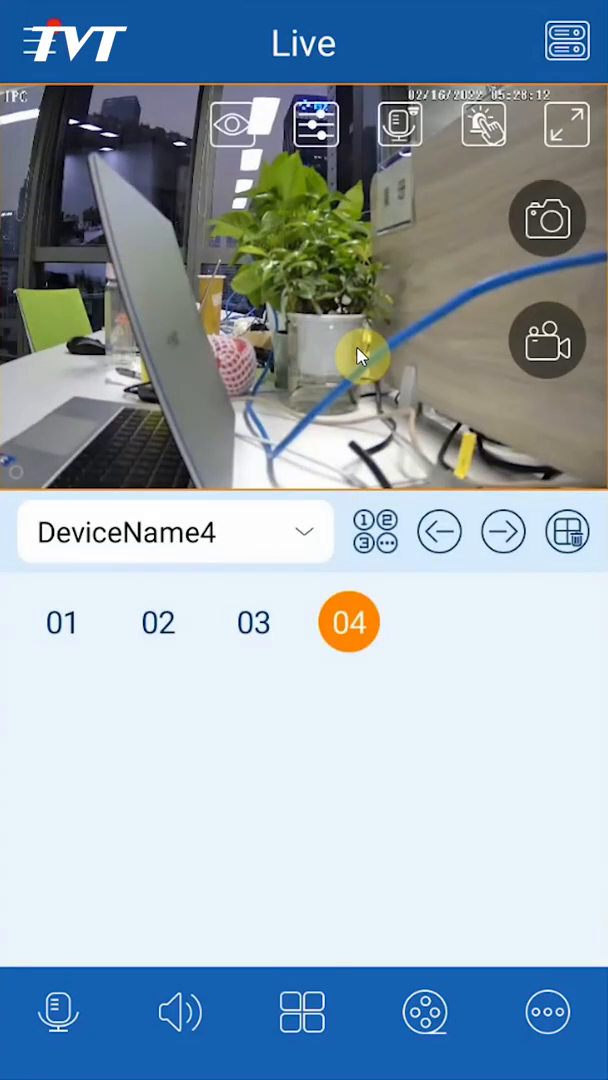
click(316, 124)
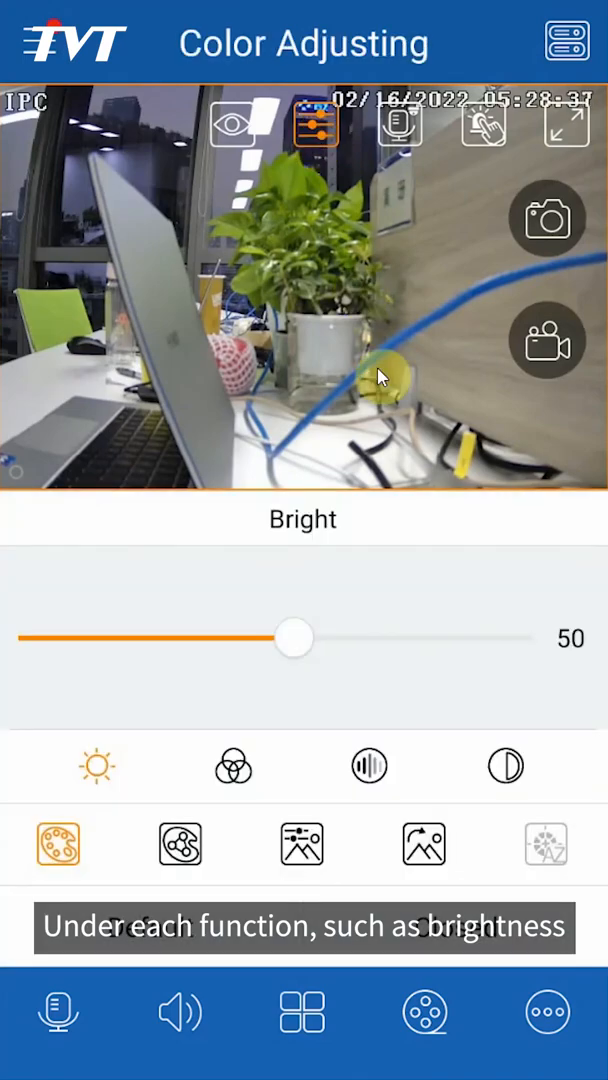
click(180, 844)
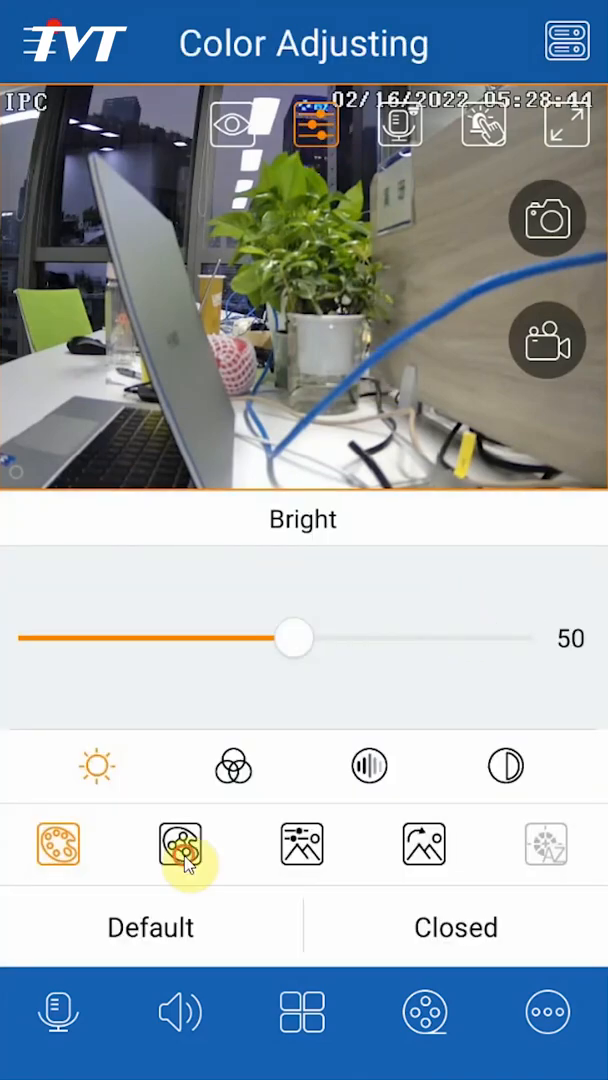
click(300, 844)
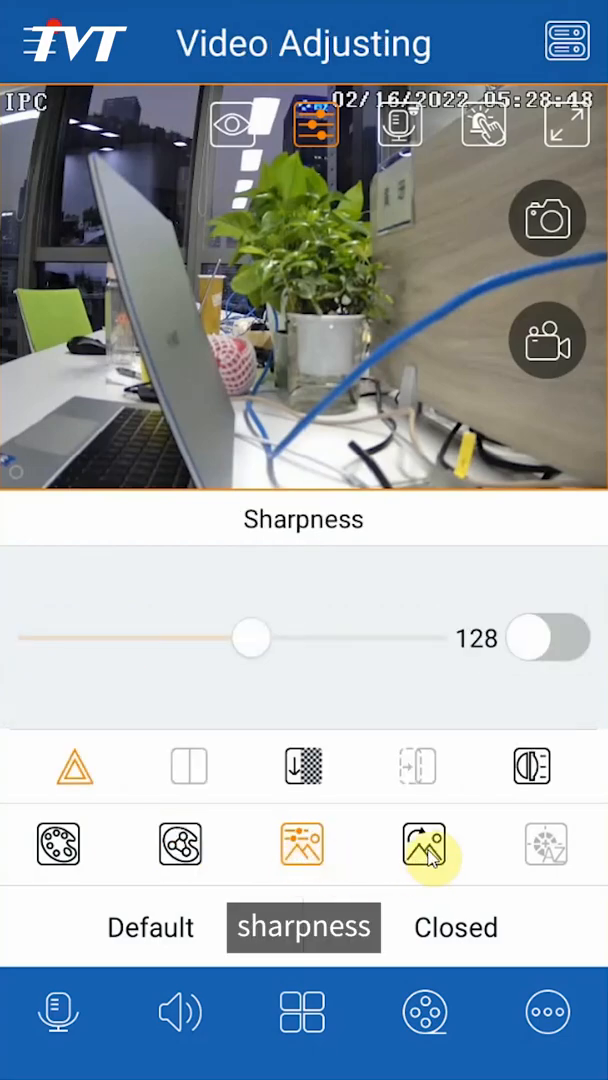
click(544, 844)
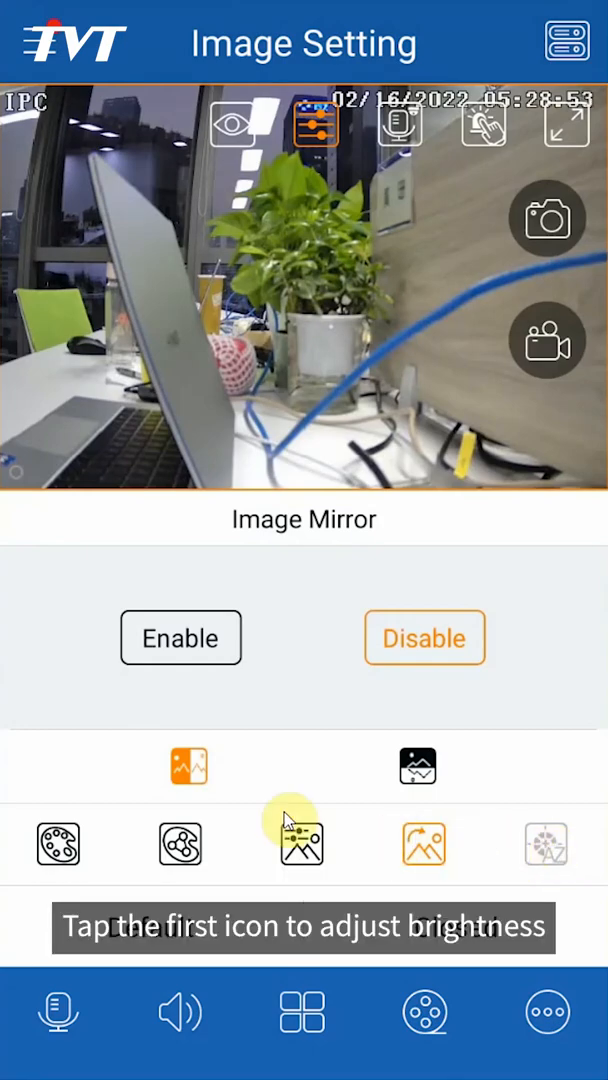
click(58, 844)
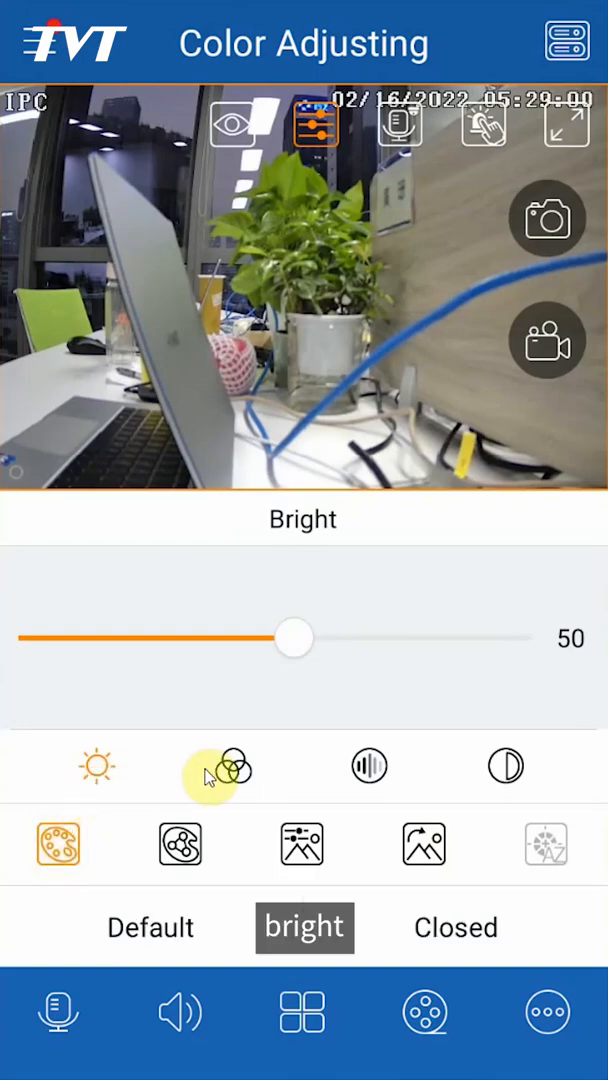
Step: Slide Contrast down to 2, up to 55, and settle it back at 50
click(228, 768)
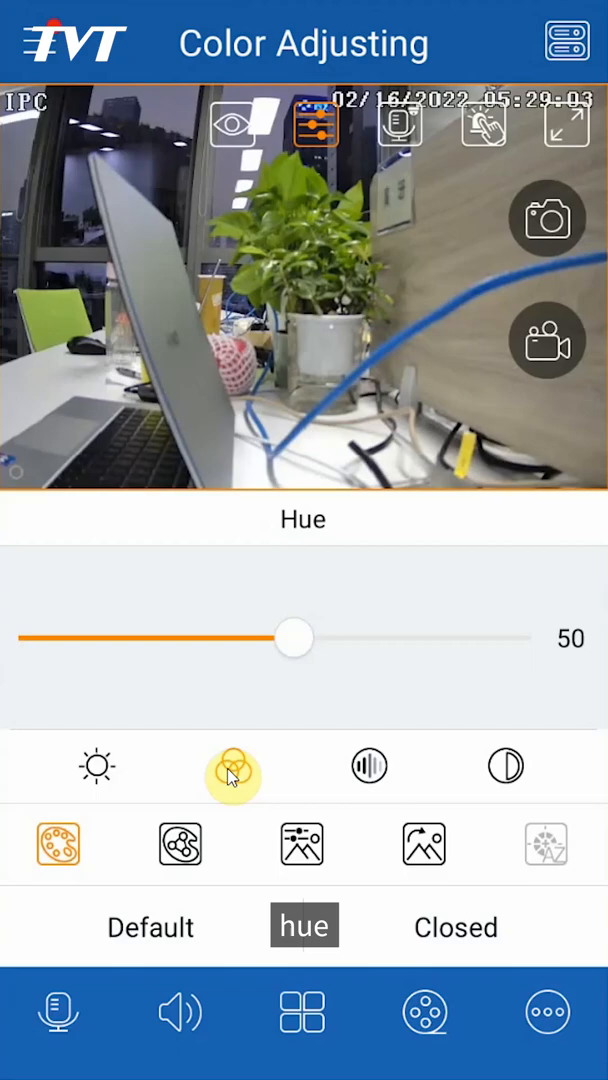
click(508, 766)
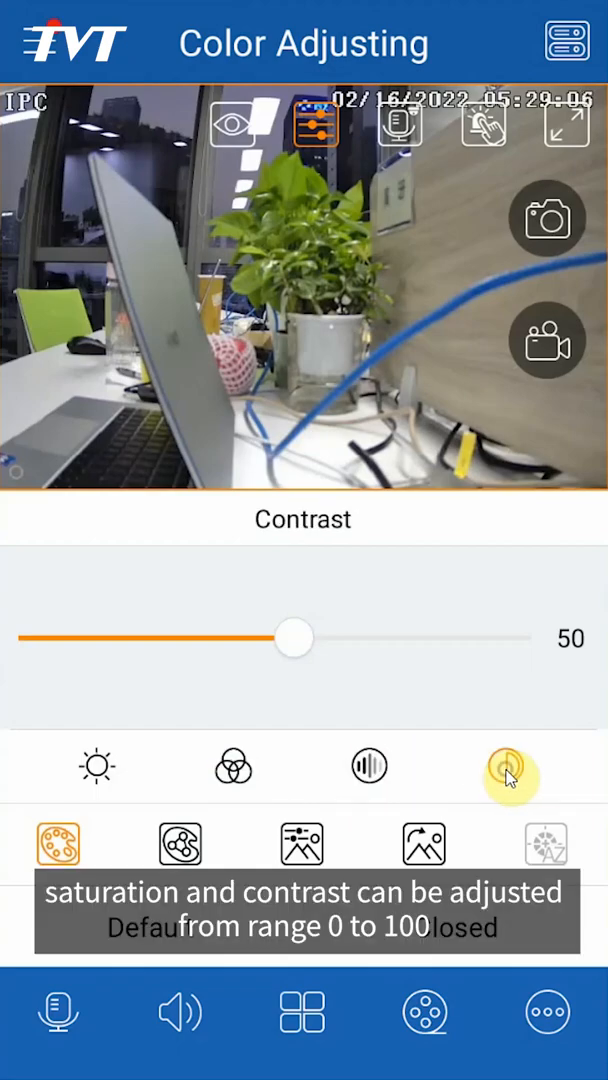
drag(292, 638, 50, 664)
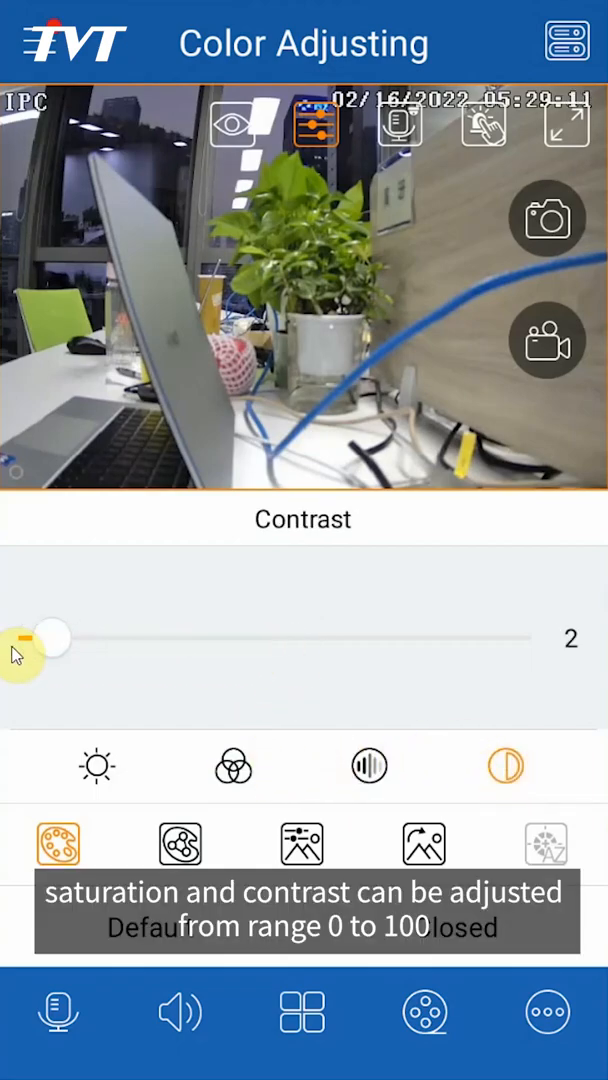
drag(52, 638, 320, 638)
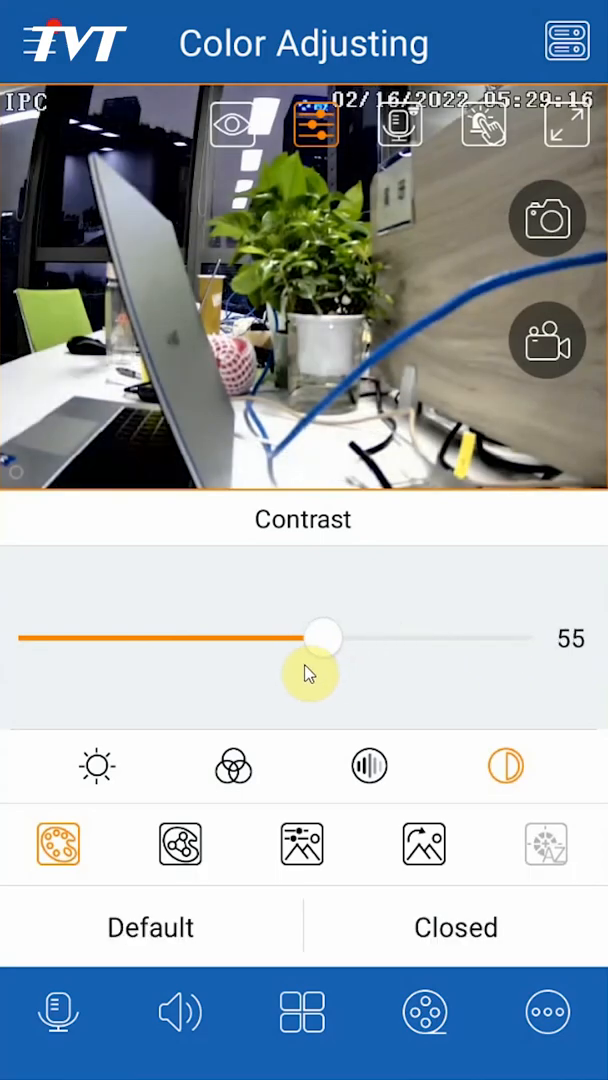
drag(320, 636, 298, 636)
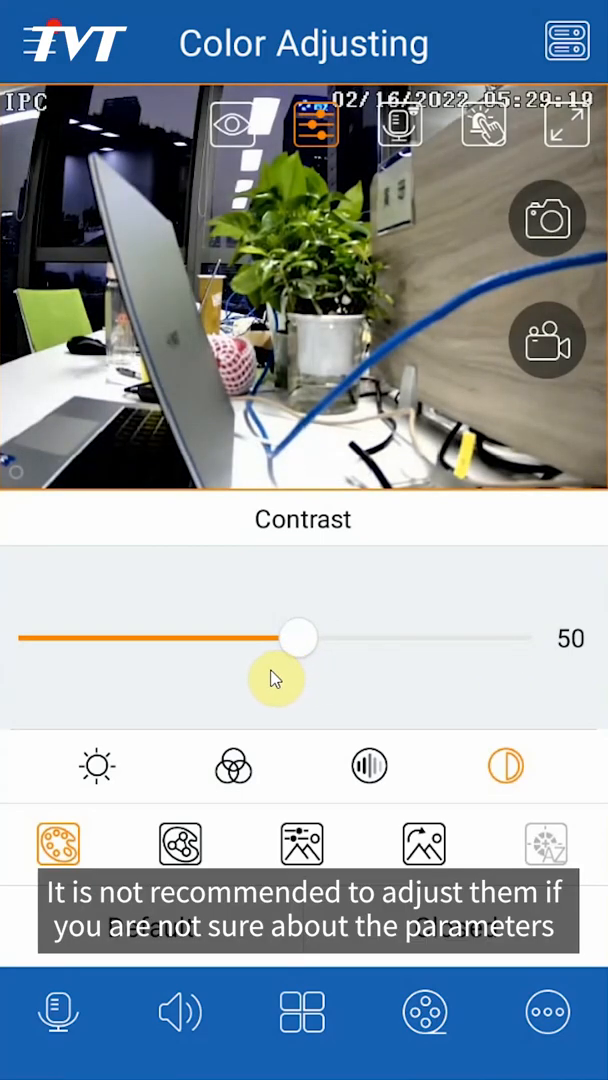
mouse_move(418, 704)
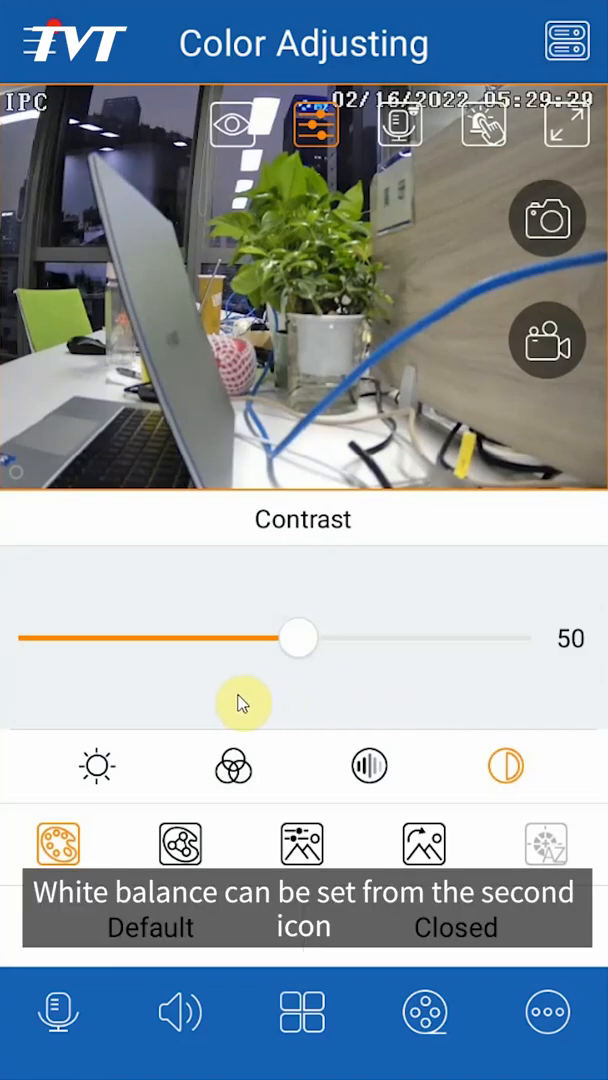
Step: Cycle white balance through Automatic, Indoor and Manual, view Red AGC, then restore Automatic
click(180, 844)
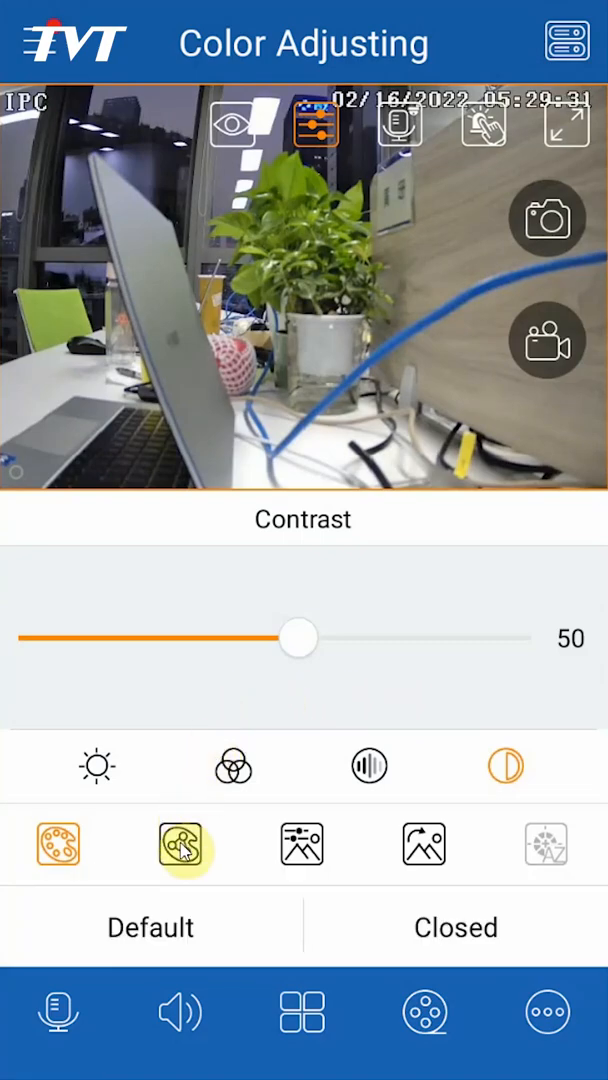
click(180, 844)
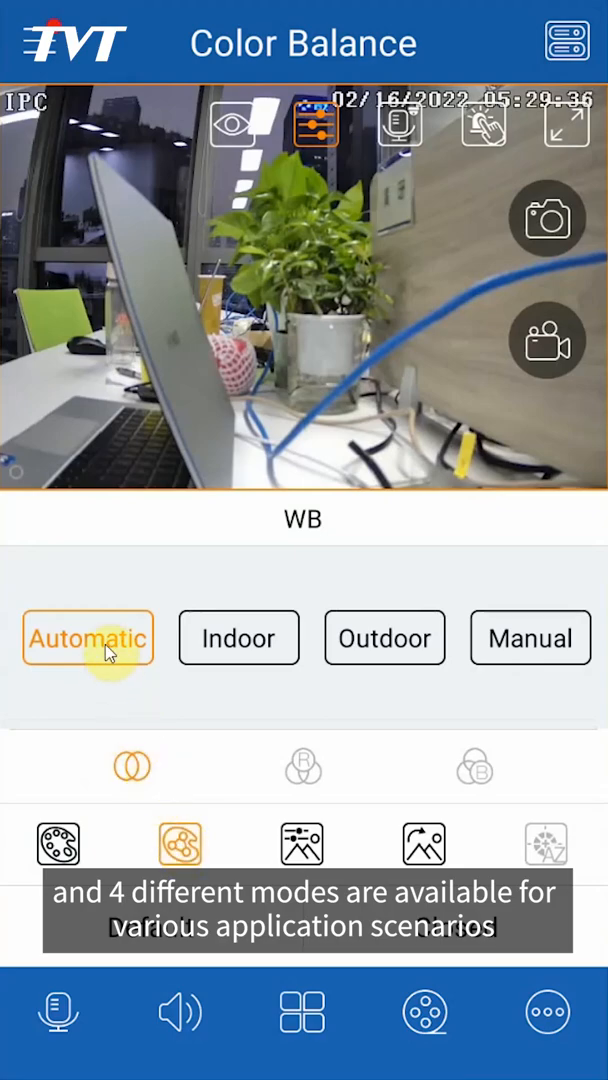
click(240, 638)
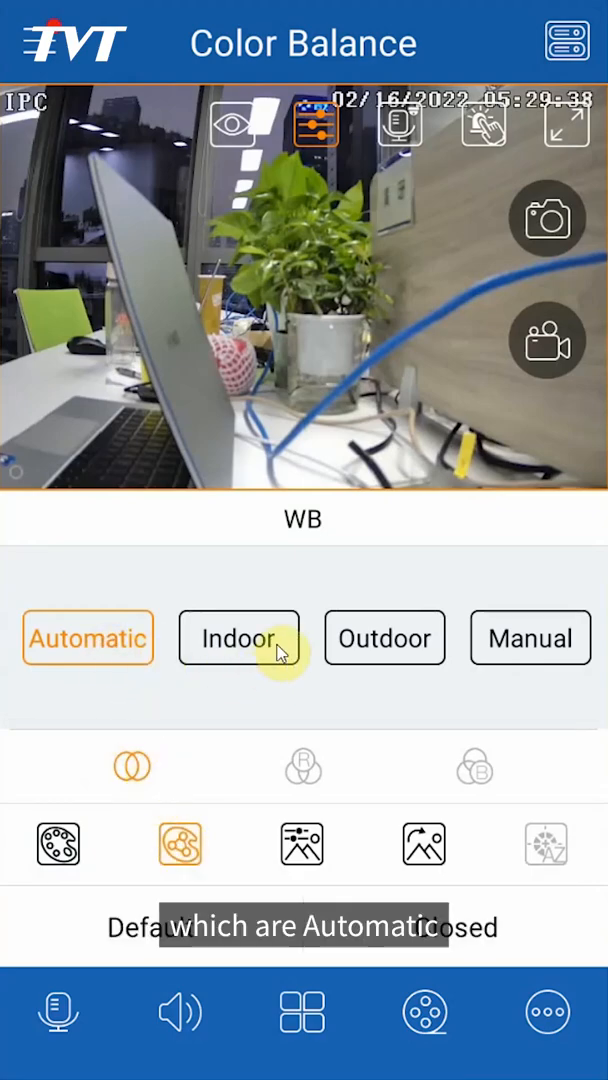
click(240, 638)
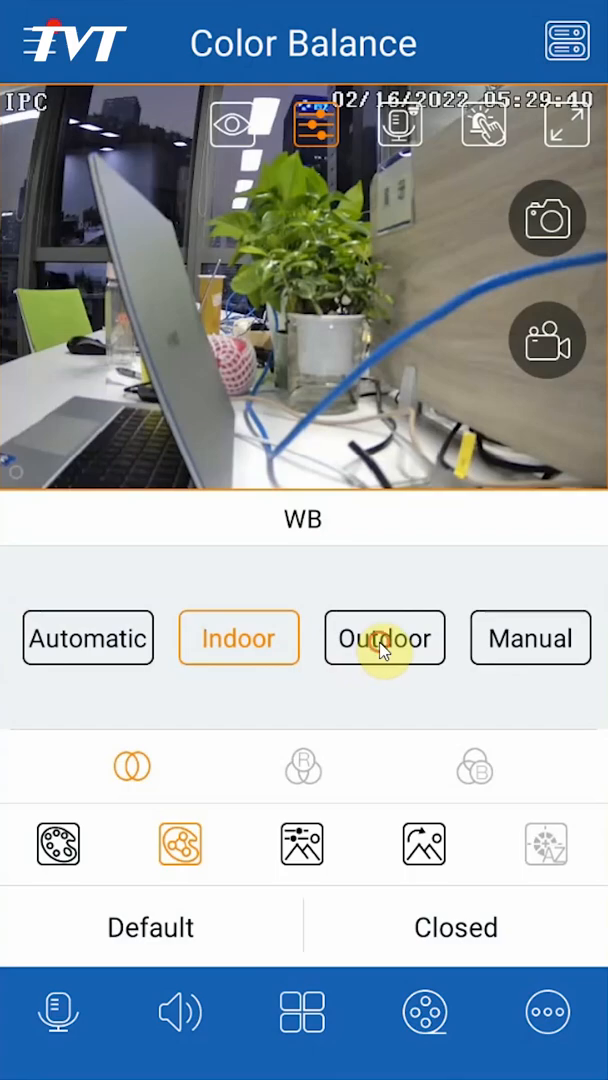
click(530, 638)
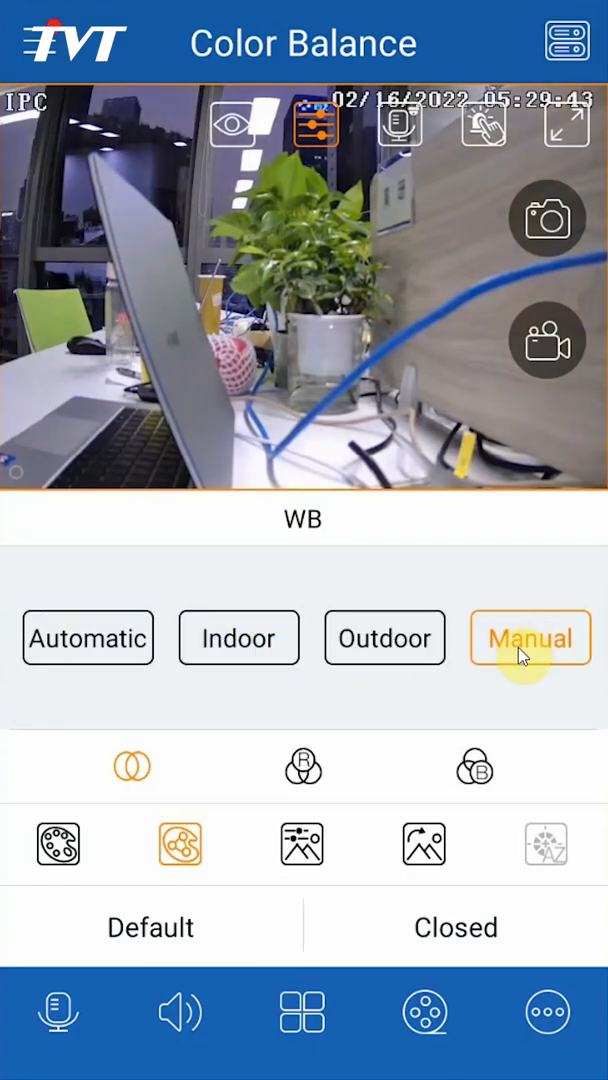
click(472, 768)
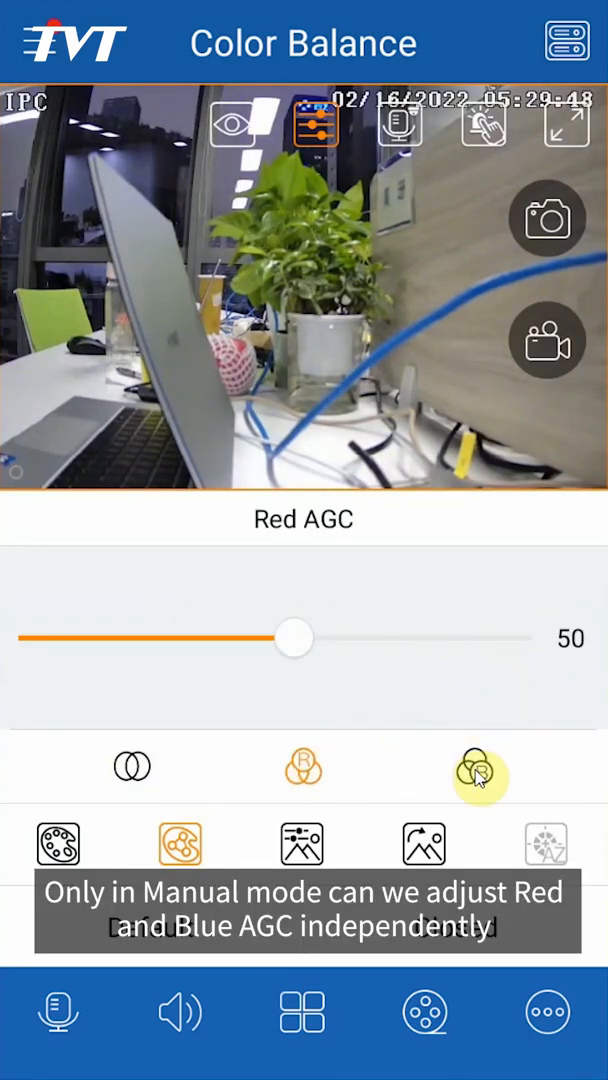
click(480, 776)
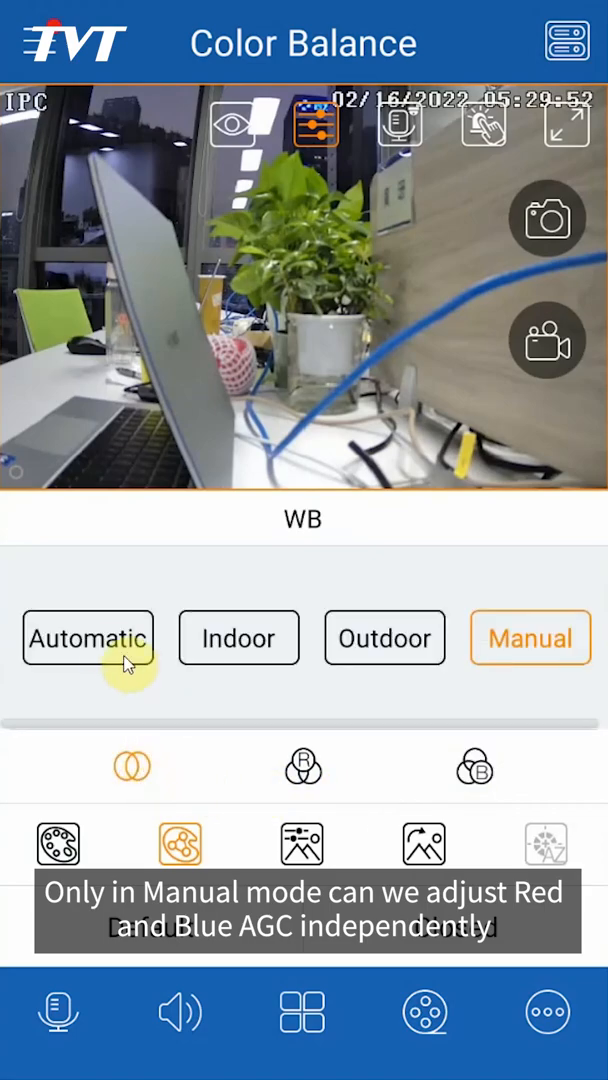
click(300, 844)
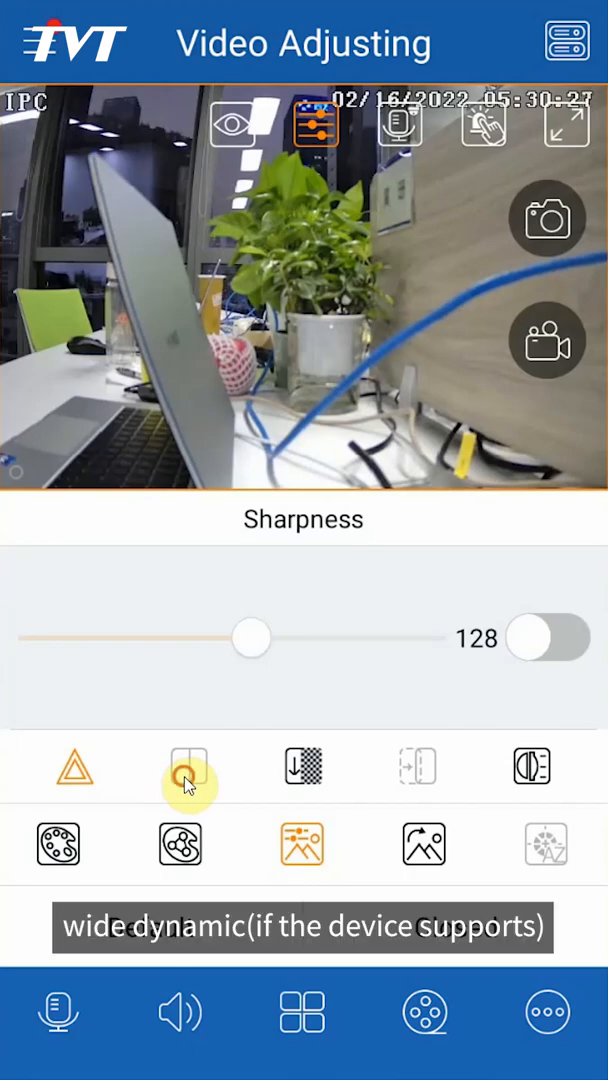
Step: Review denoise and backlight compensation in Video Adjusting, keeping backlight compensation OFF
click(304, 766)
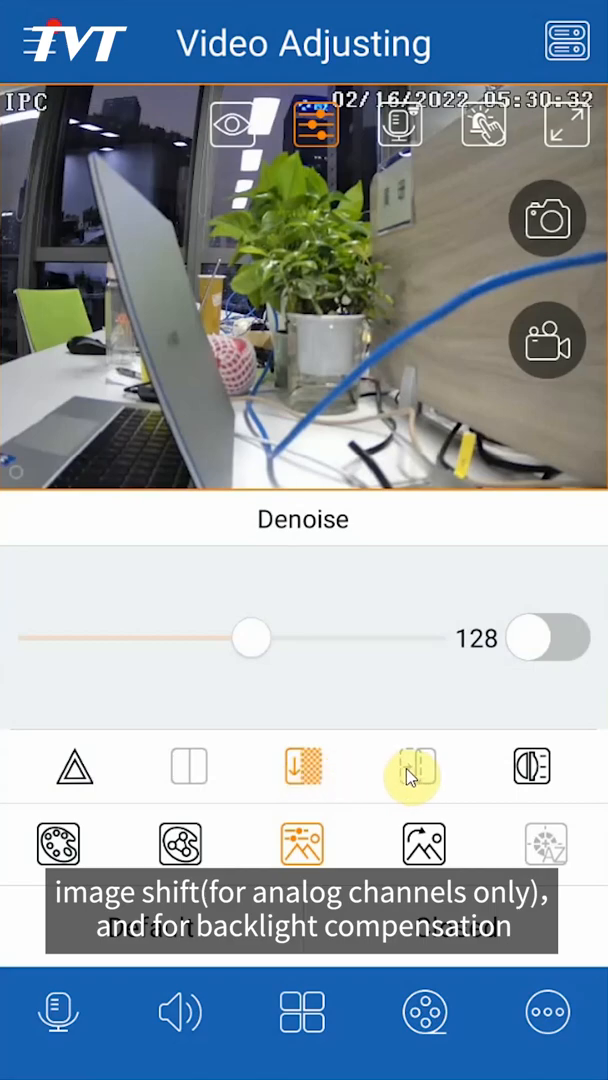
click(532, 768)
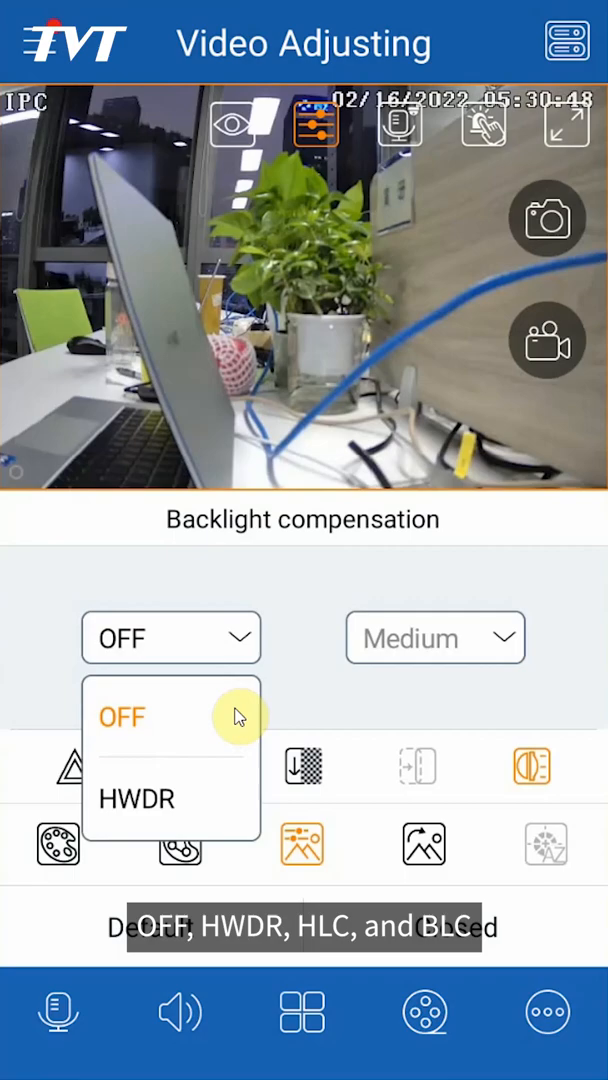
scroll(down, 3)
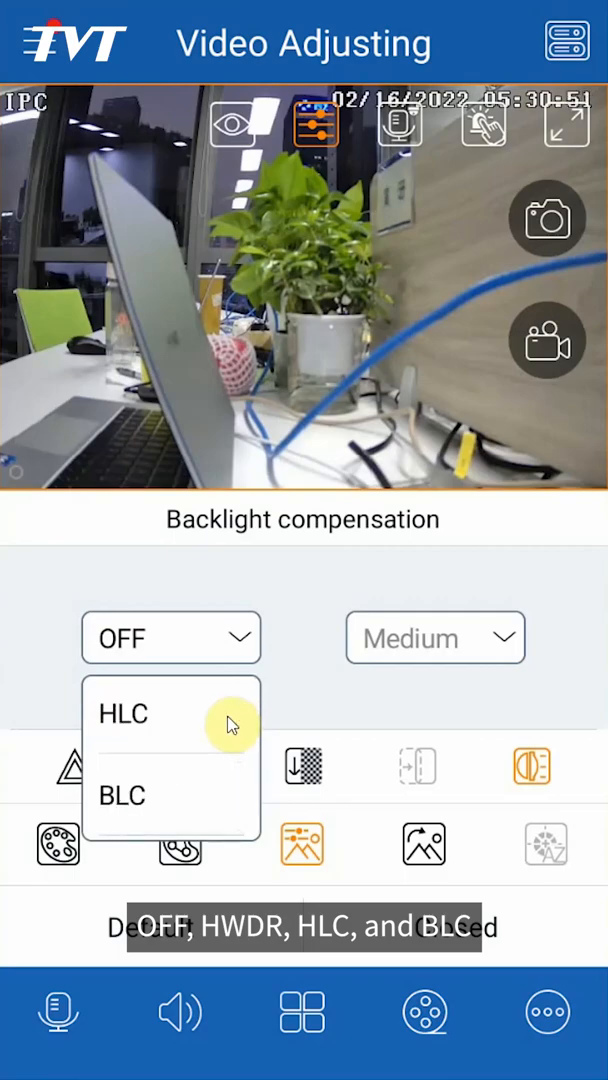
click(308, 668)
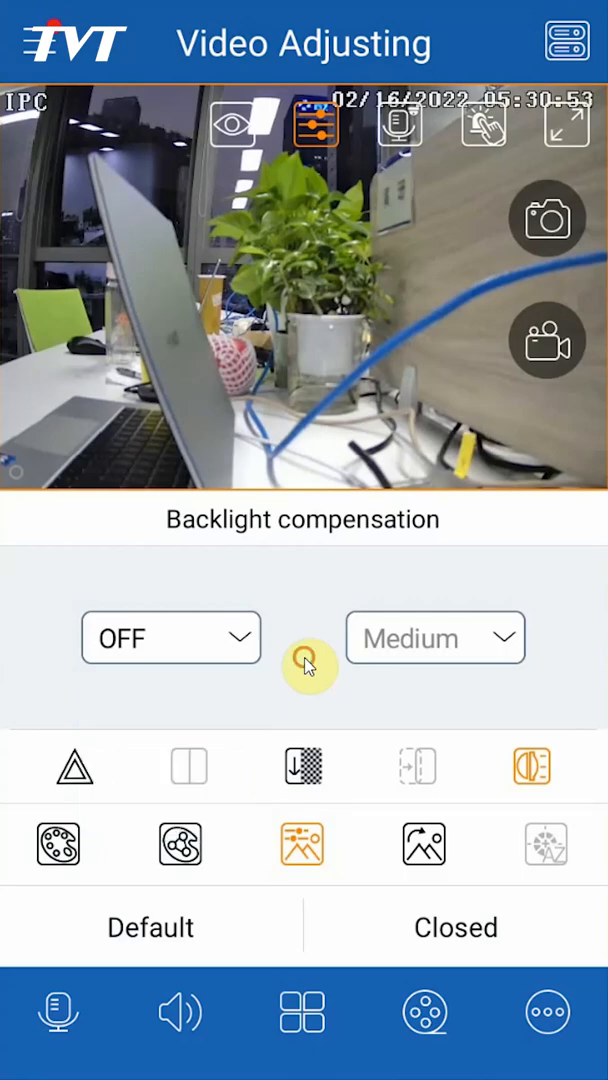
click(424, 844)
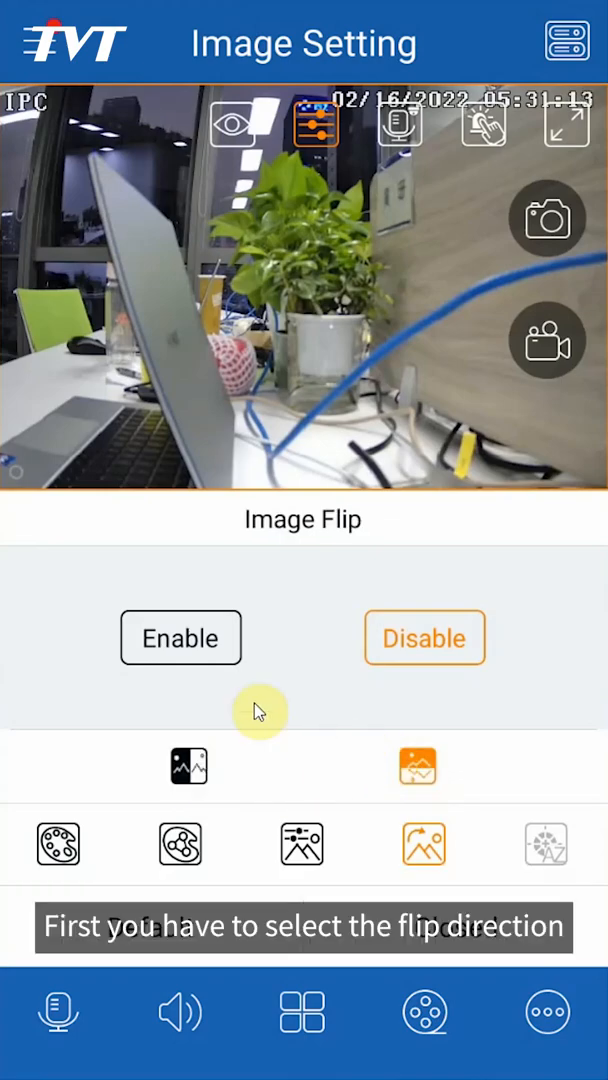
Step: Enable Image Flip, then switch to the Image Mirror setting
click(180, 638)
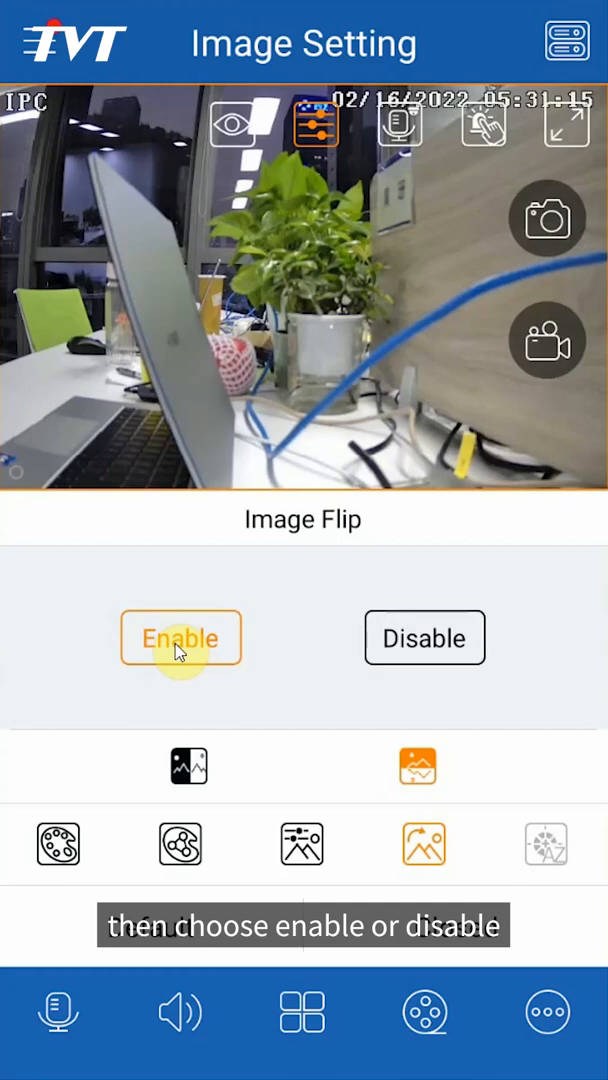
click(424, 638)
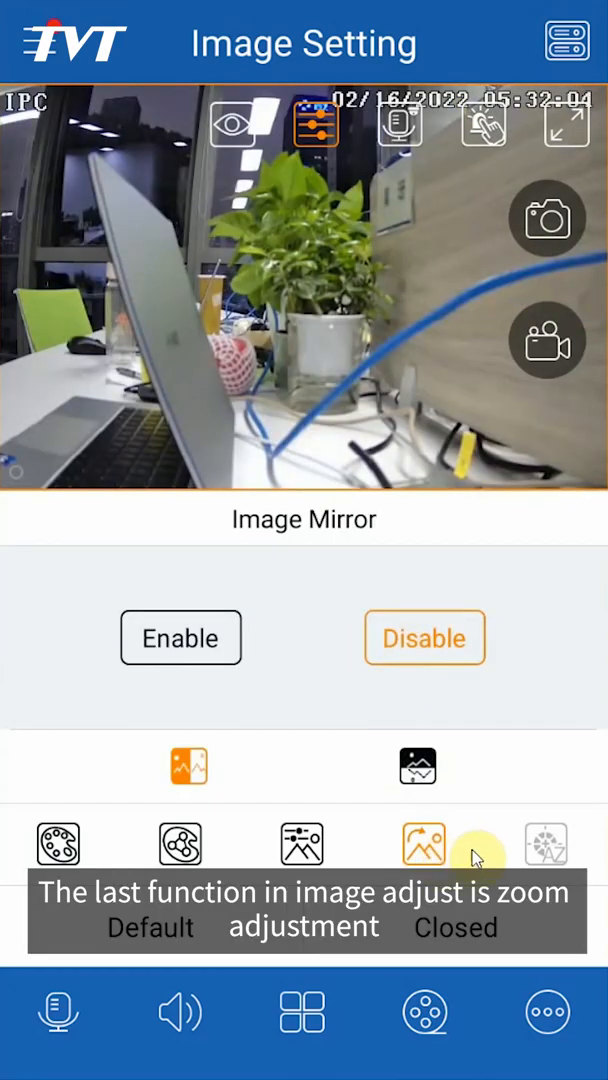
mouse_move(544, 844)
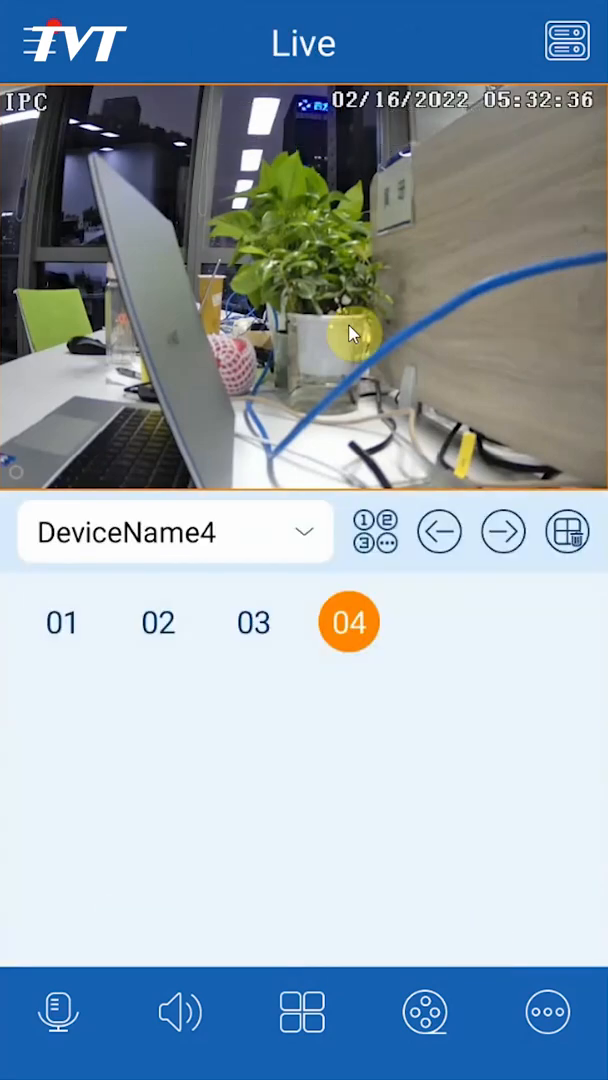
Step: Start two-way talk with DeviceName4-Channel4 and hold the mic to speak
click(56, 1012)
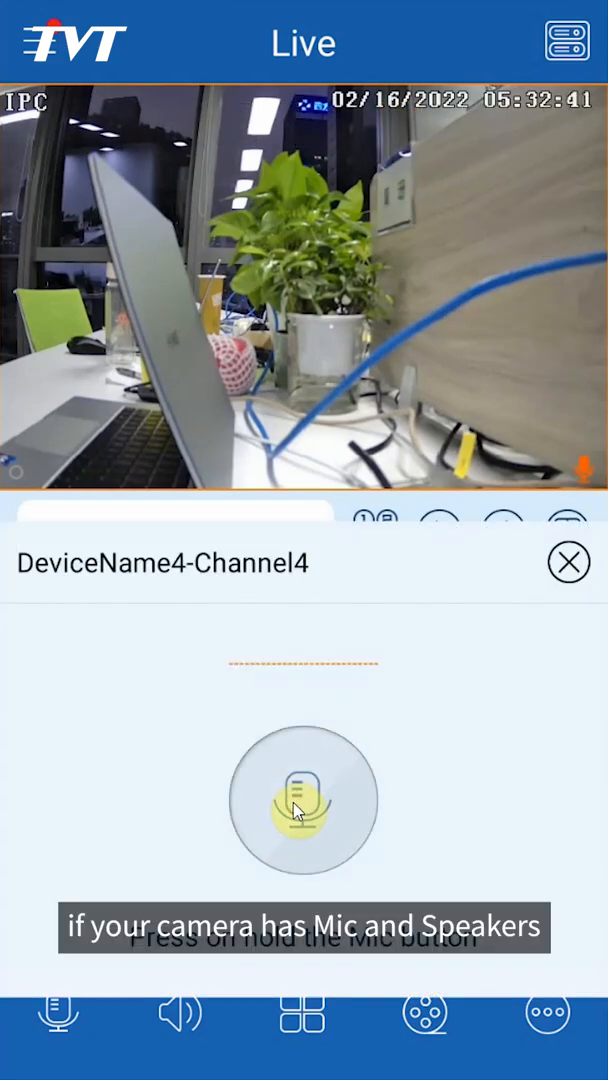
click(300, 800)
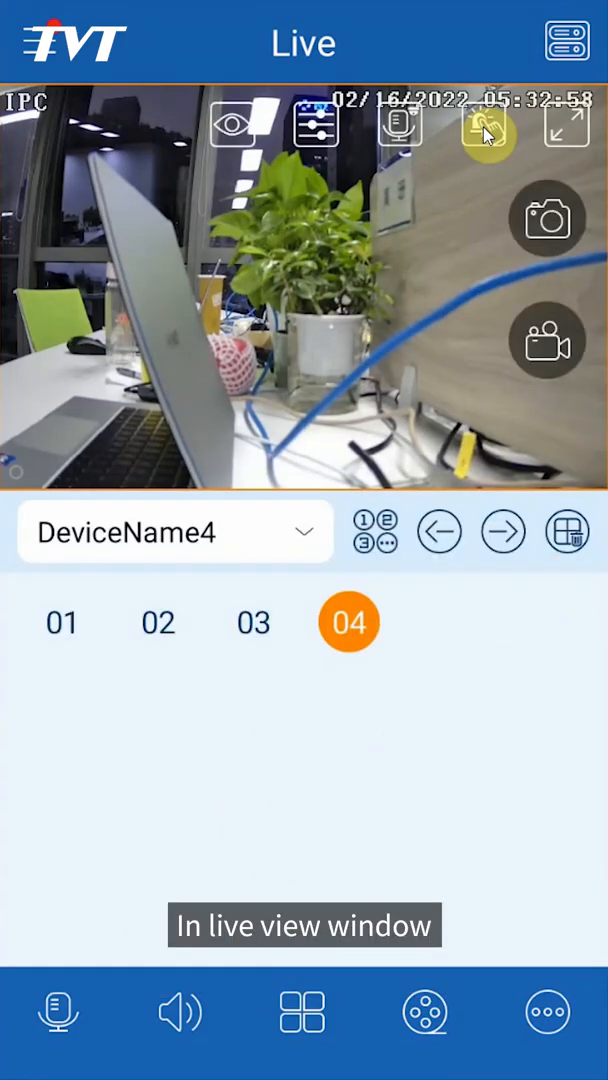
Step: Switch on the manual alarms for AlarmOut1 and AlarmOut3 from the alarm output list
click(484, 126)
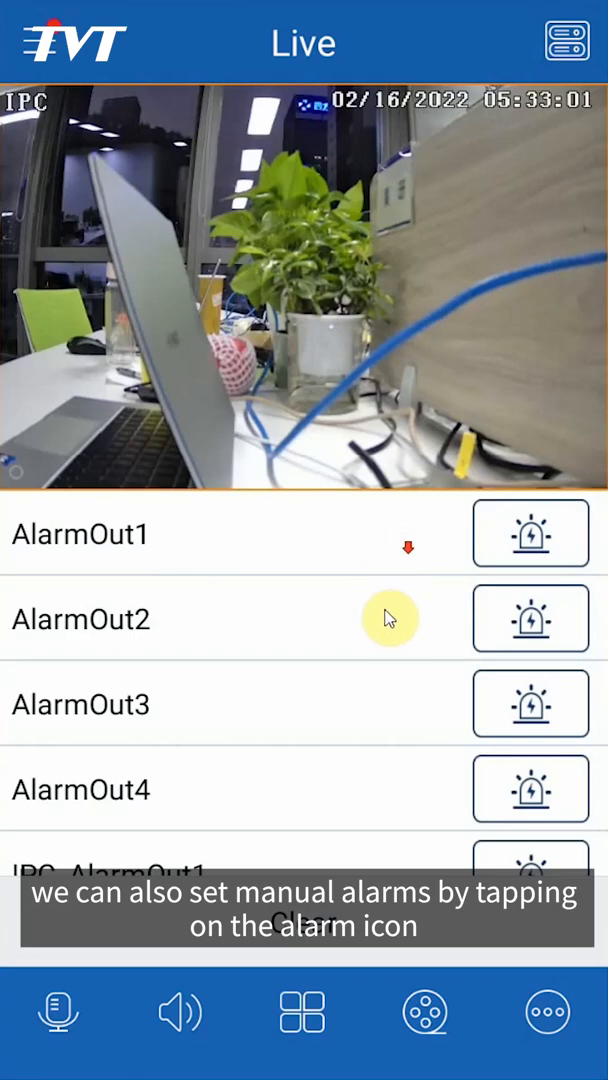
click(532, 532)
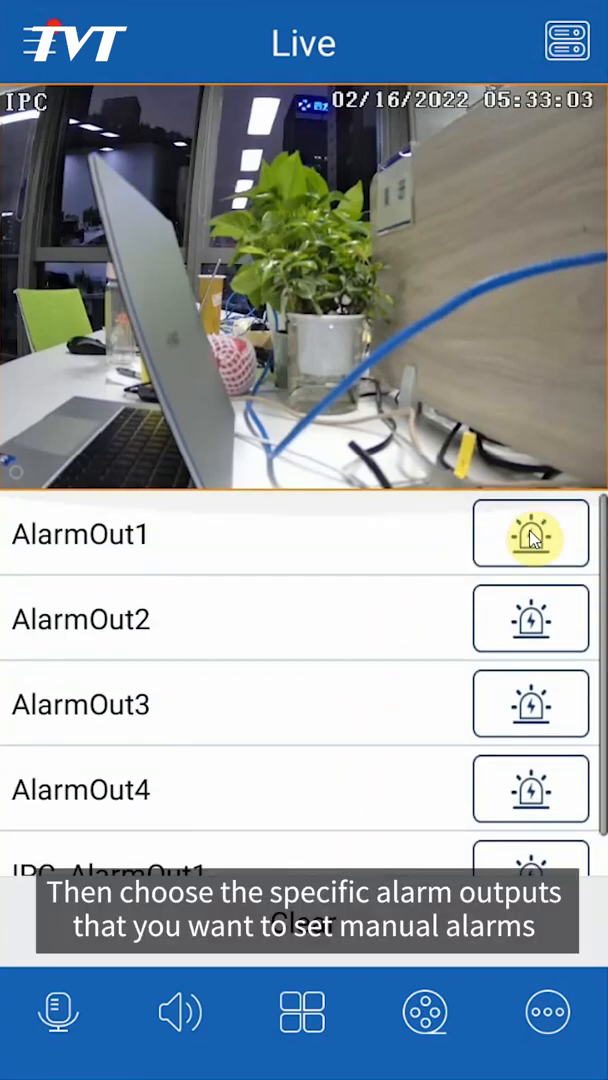
click(530, 704)
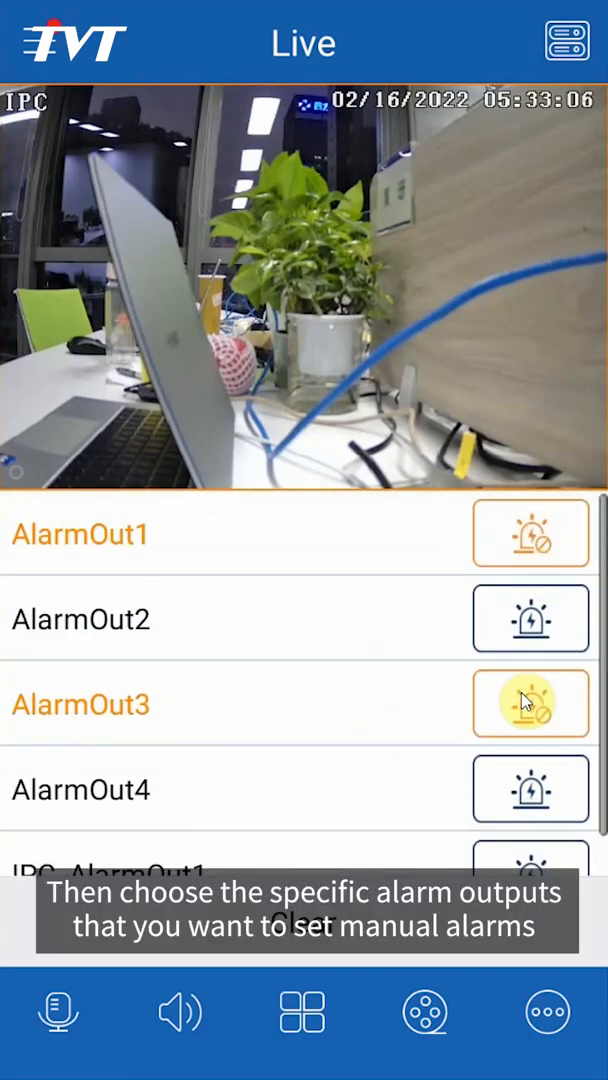
click(530, 704)
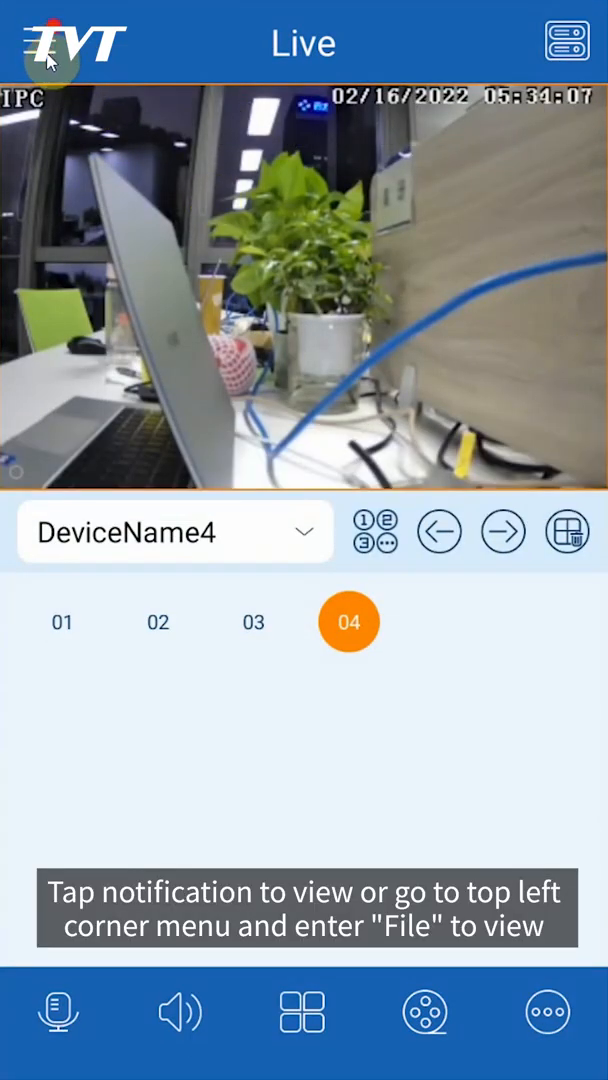
Step: Go to File via the main menu and mark all saved clips from 2022-02-16 for deletion
click(50, 42)
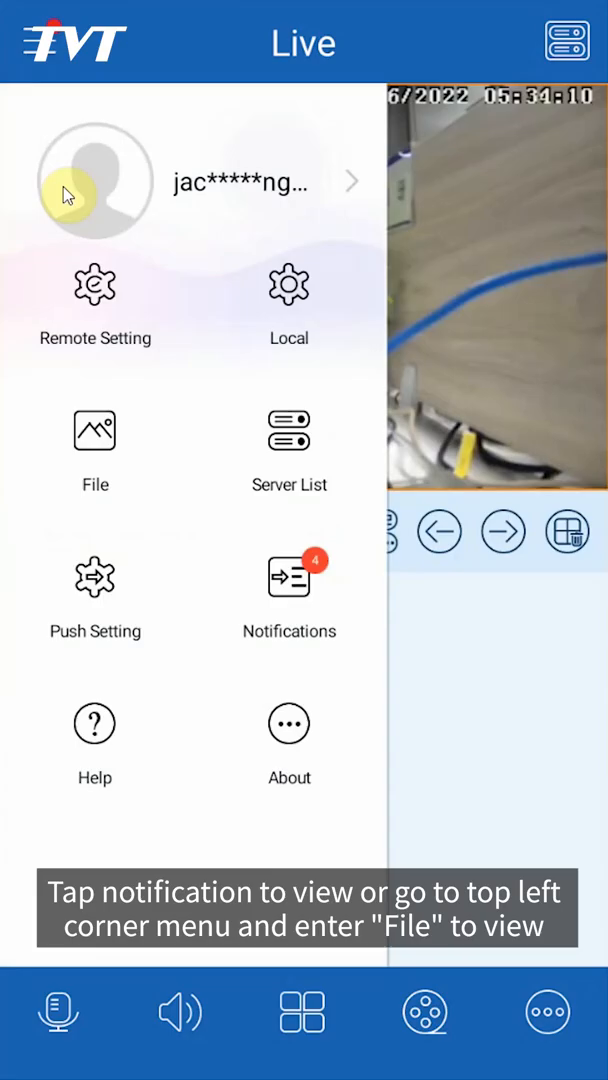
click(96, 432)
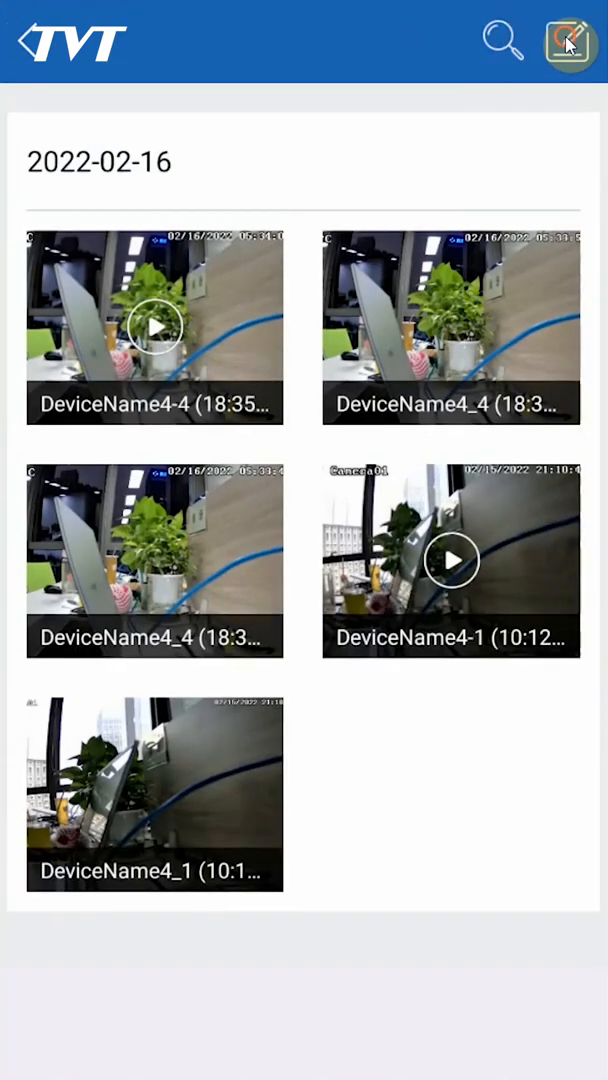
click(566, 42)
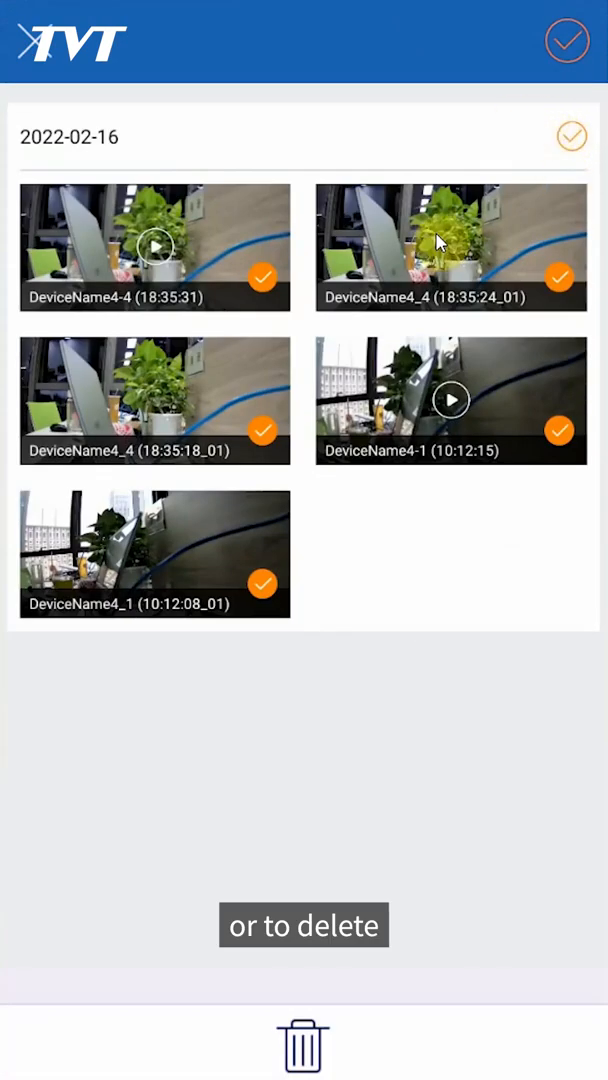